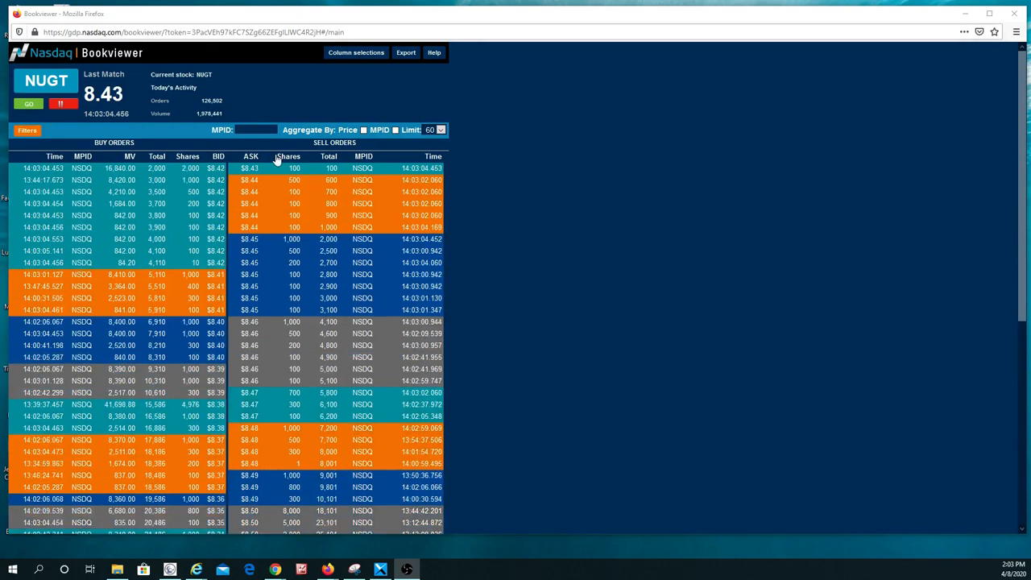
pyautogui.moveTo(234, 71)
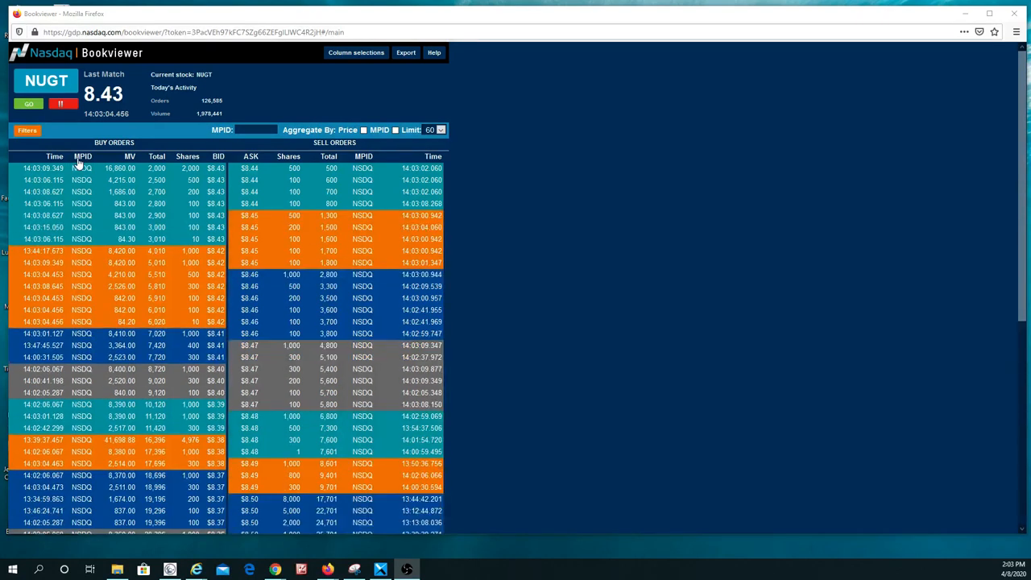
pyautogui.moveTo(129, 161)
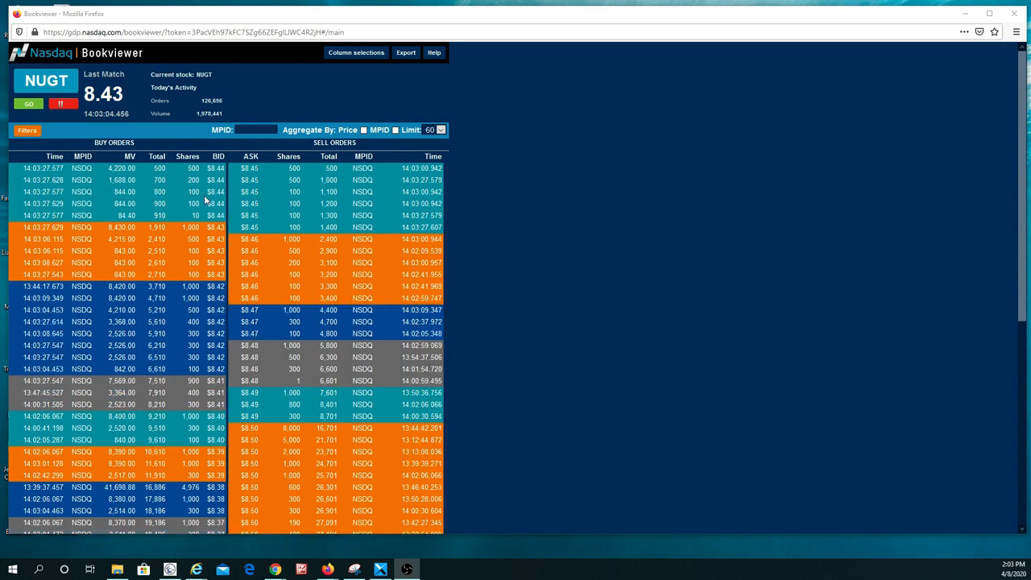
# Pause the NUGT book repeatedly so the buy and sell order lists stay frozen.
pyautogui.click(64, 103)
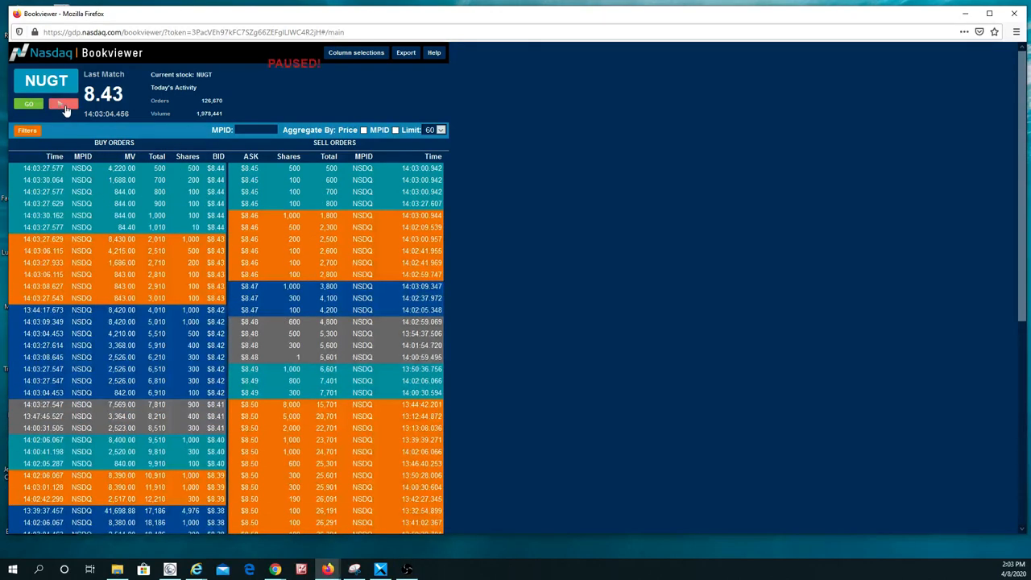
pyautogui.click(63, 103)
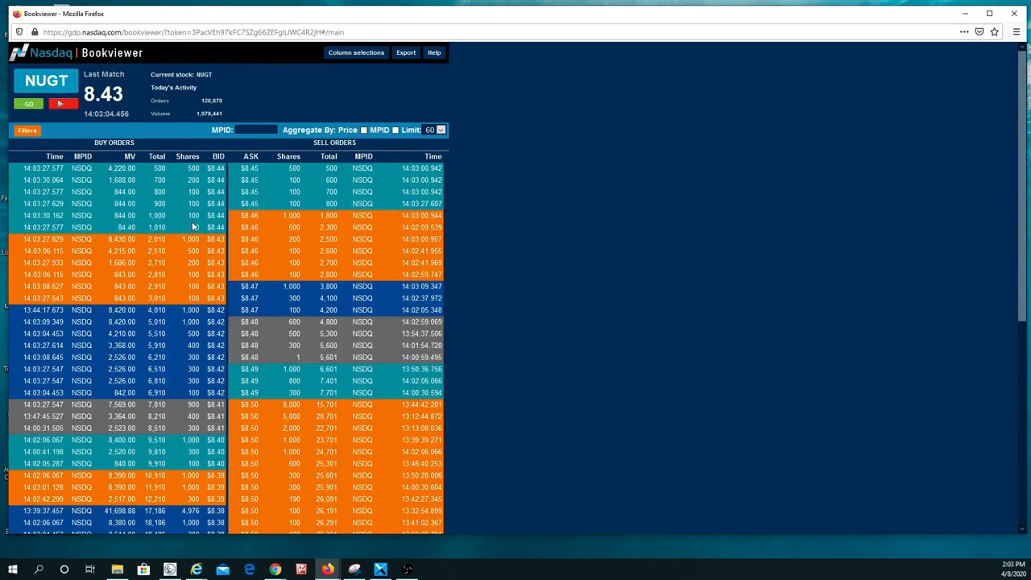
pyautogui.click(63, 103)
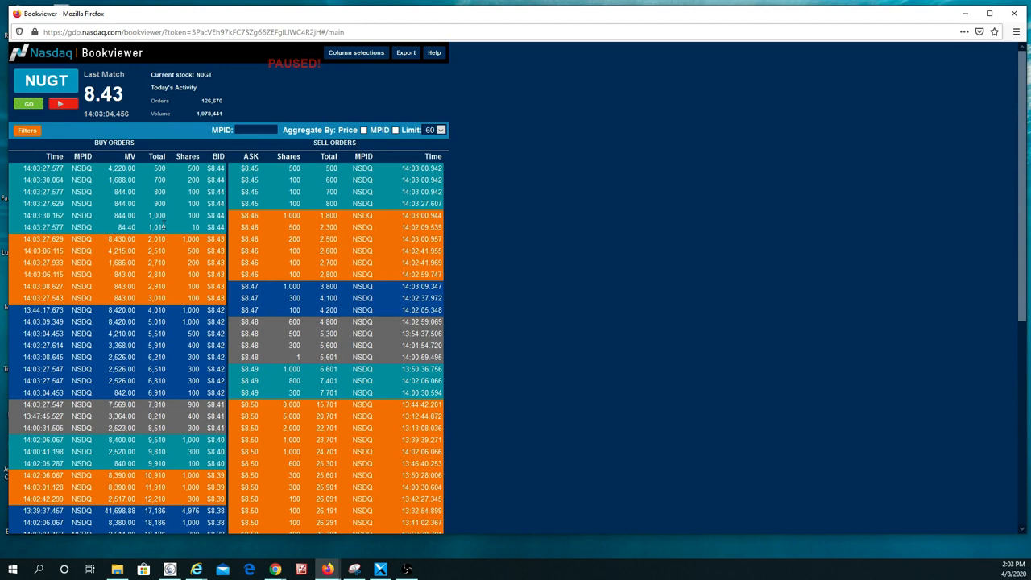
pyautogui.moveTo(103, 176)
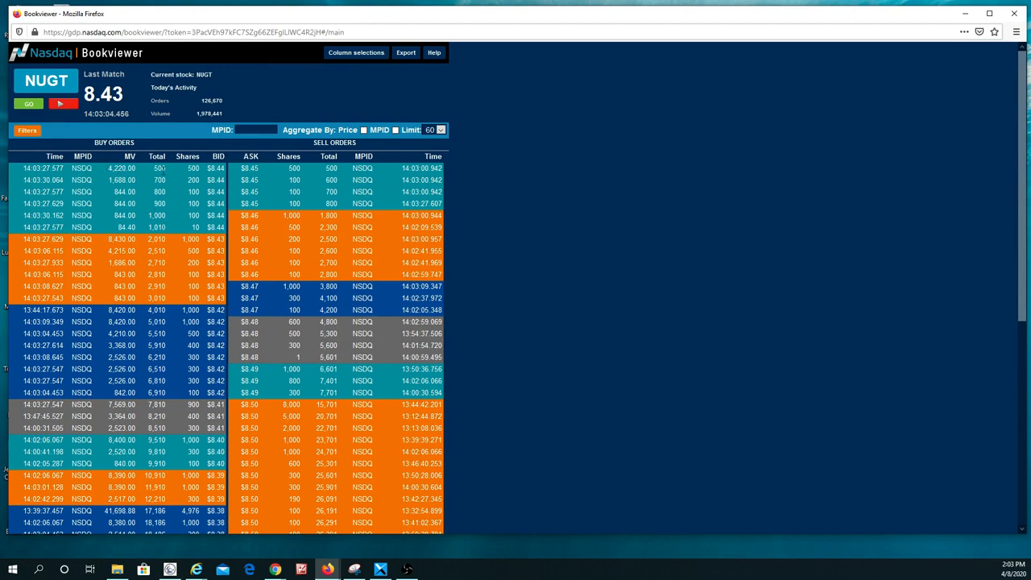
pyautogui.click(63, 103)
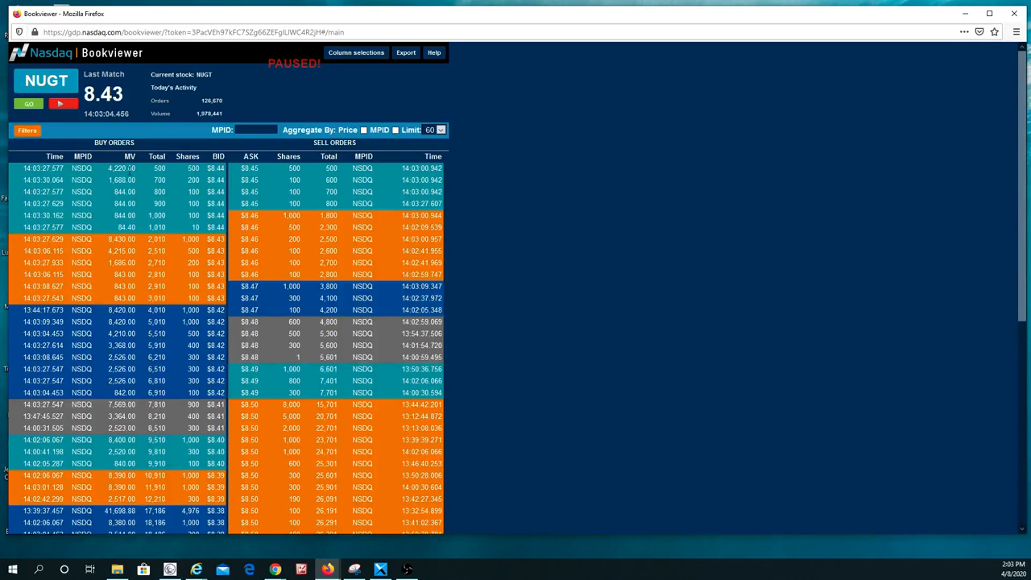
pyautogui.moveTo(73, 177)
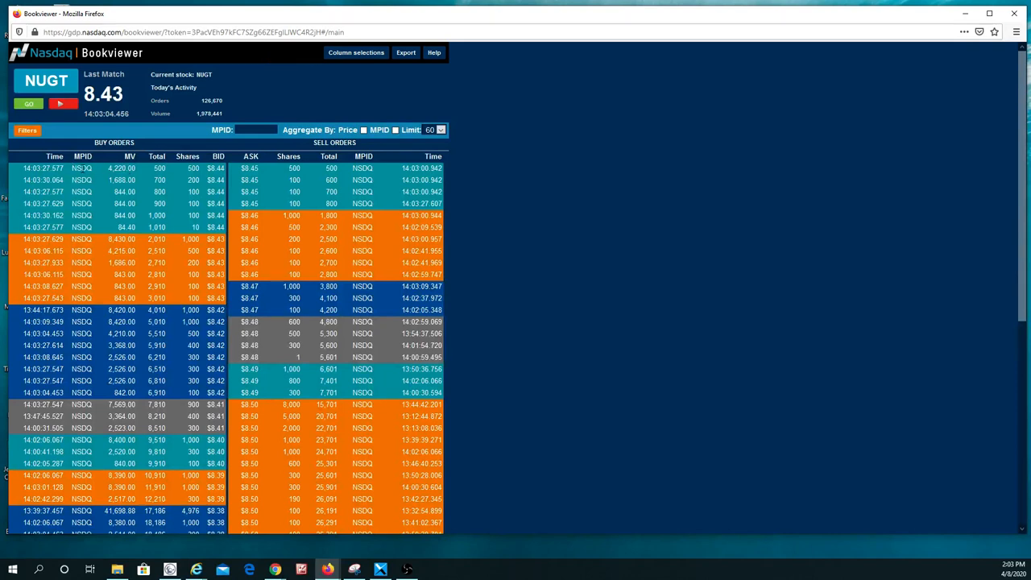
pyautogui.click(63, 103)
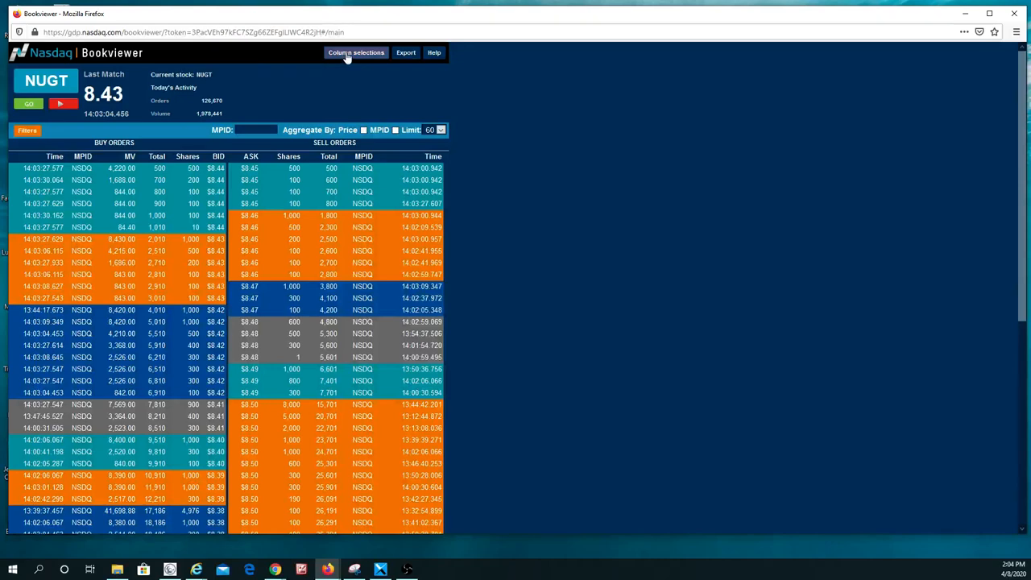
# In Column selections, untick the buy-side Time, MPID, MV and Total columns.
pyautogui.click(356, 51)
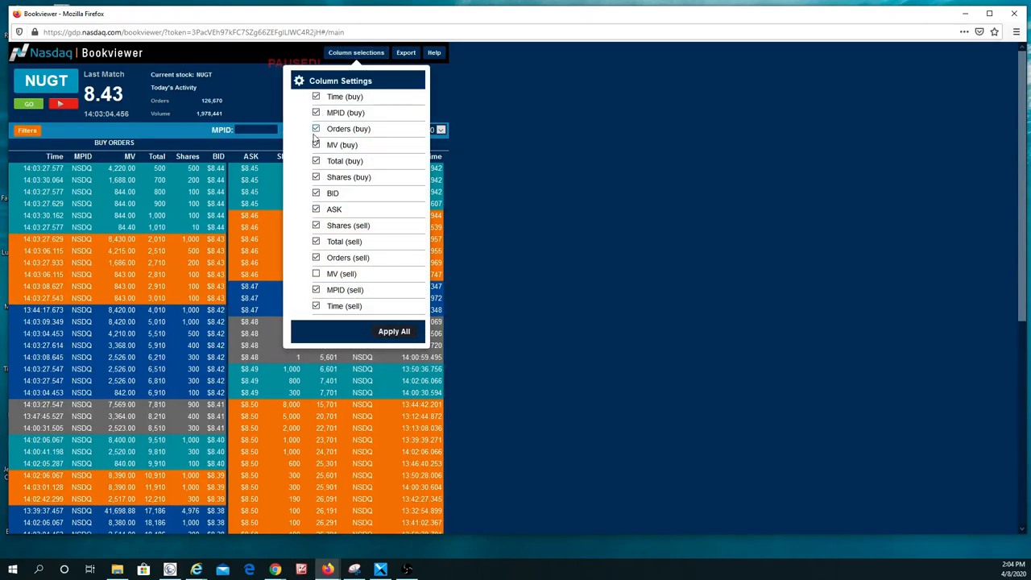
pyautogui.click(316, 274)
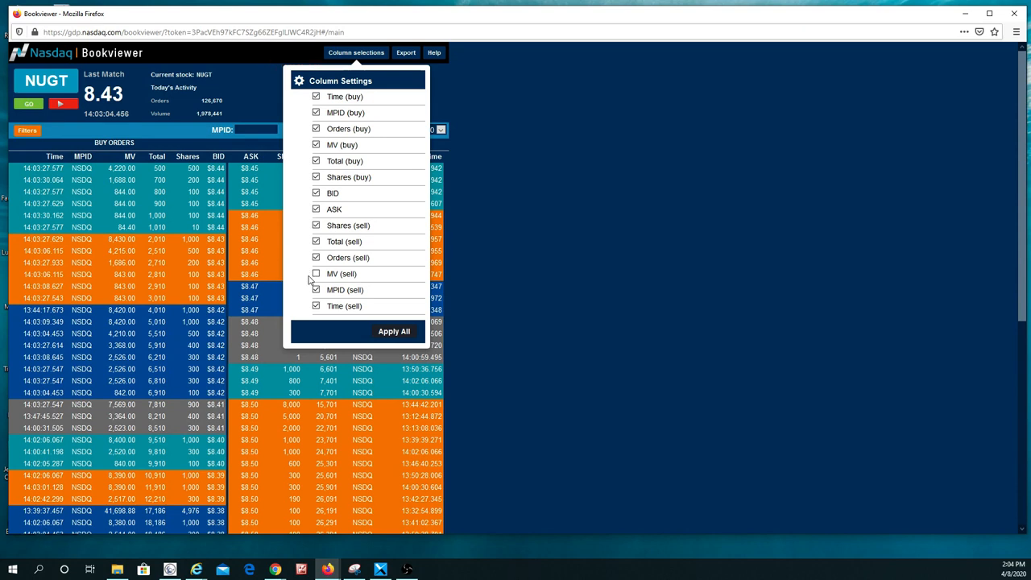
pyautogui.click(315, 96)
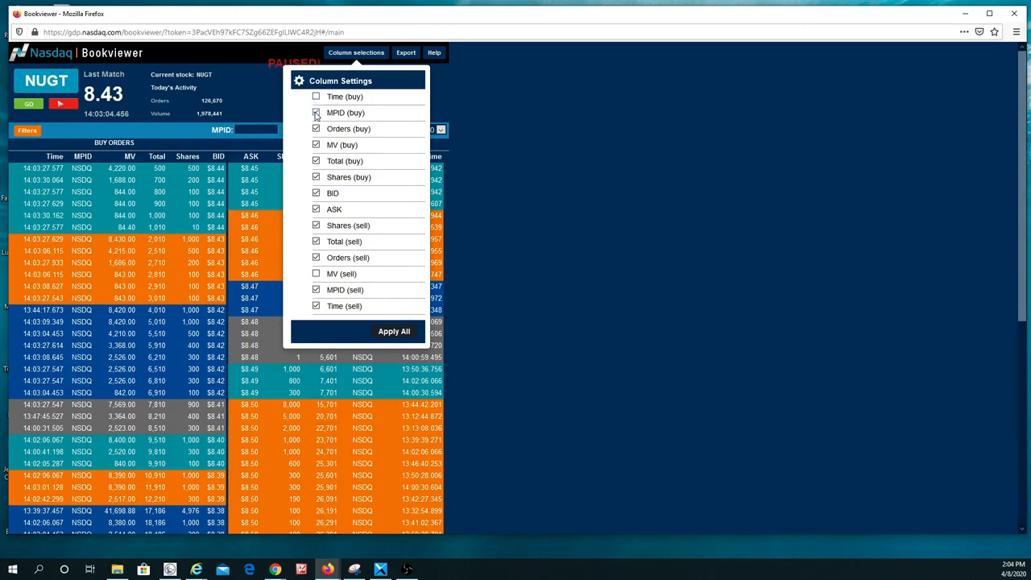
pyautogui.click(316, 112)
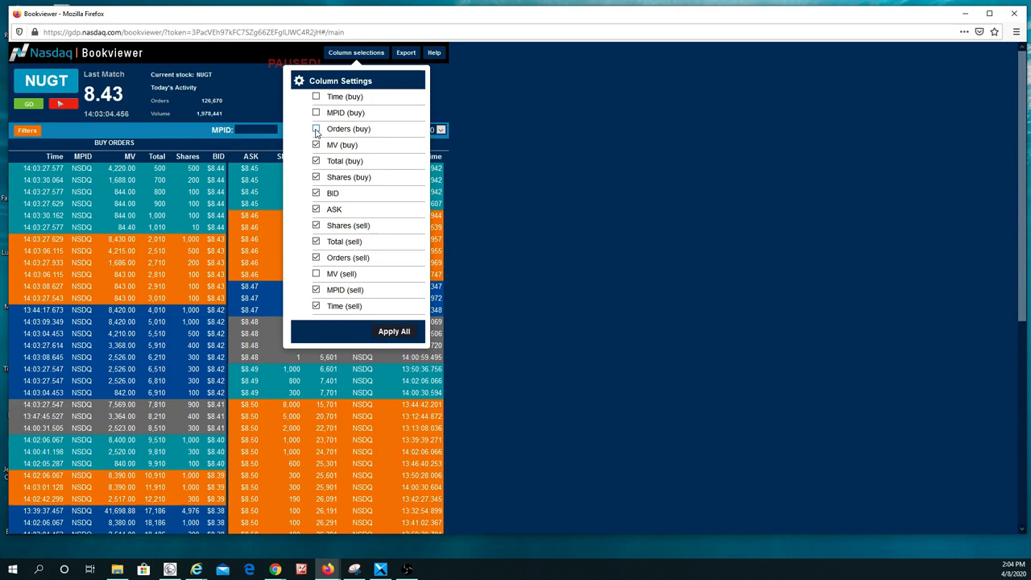
pyautogui.click(315, 128)
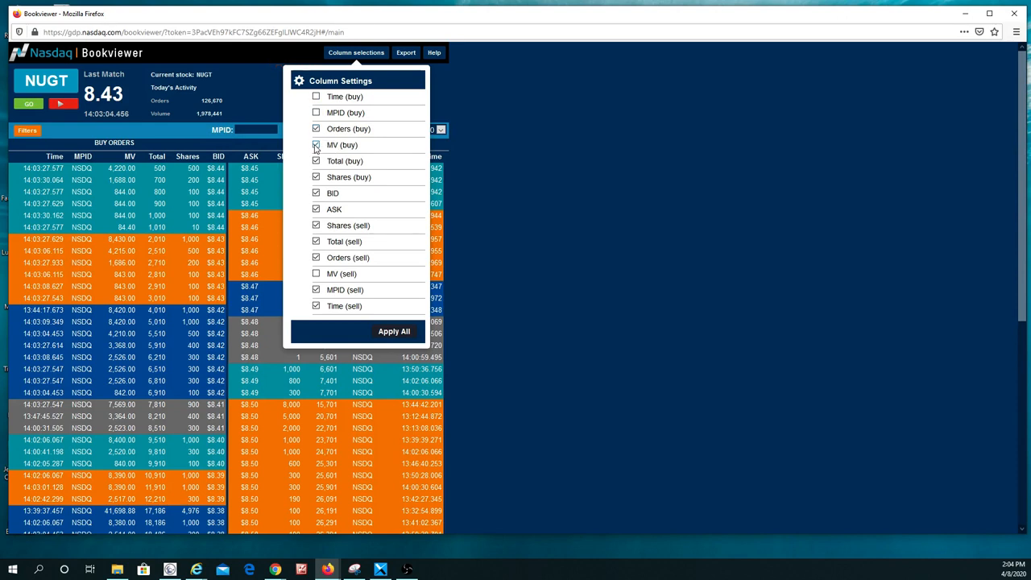
pyautogui.click(316, 144)
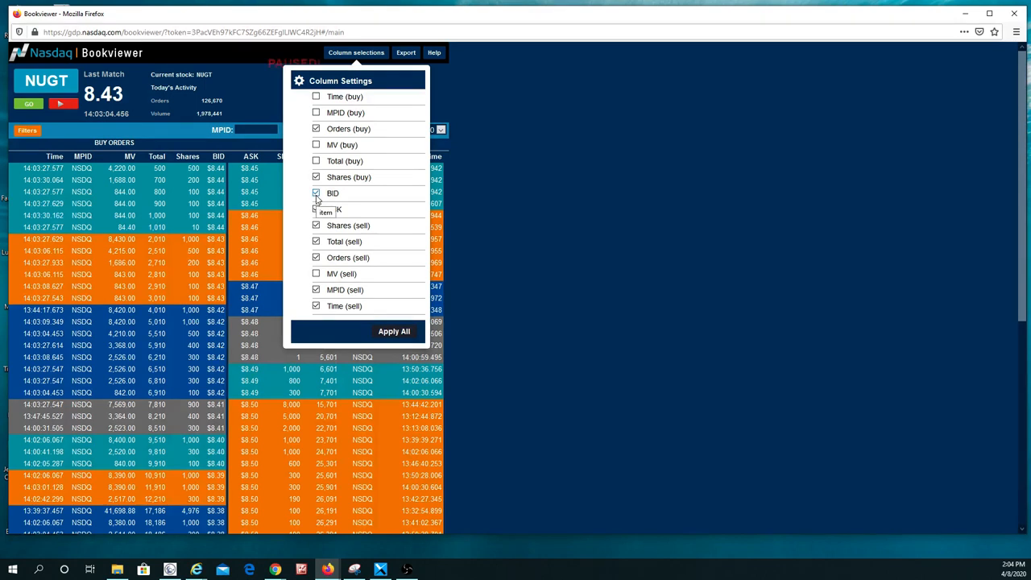
# Untick the sell-side MPID and Time columns and apply the new column choices.
pyautogui.click(316, 210)
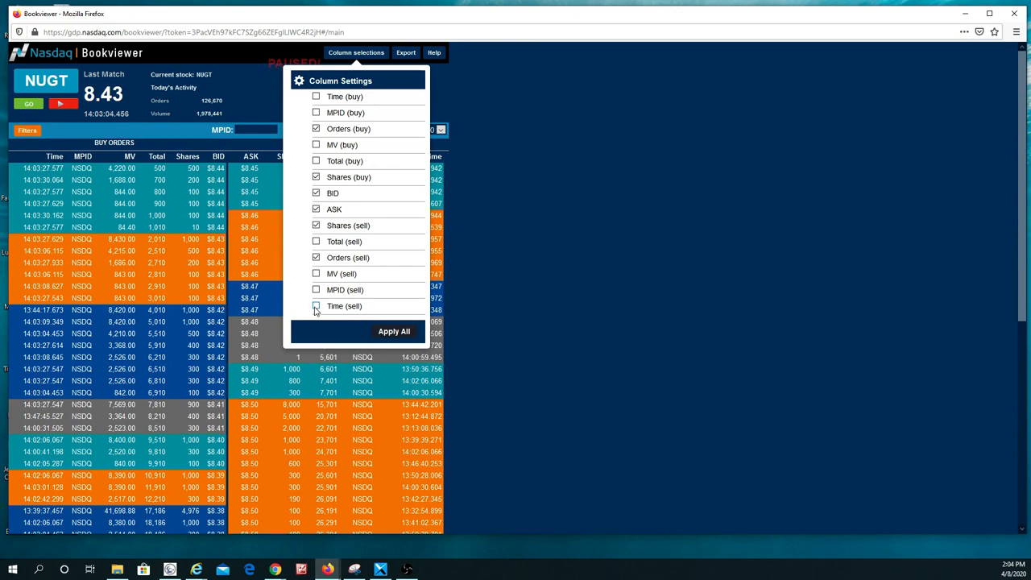
pyautogui.click(316, 306)
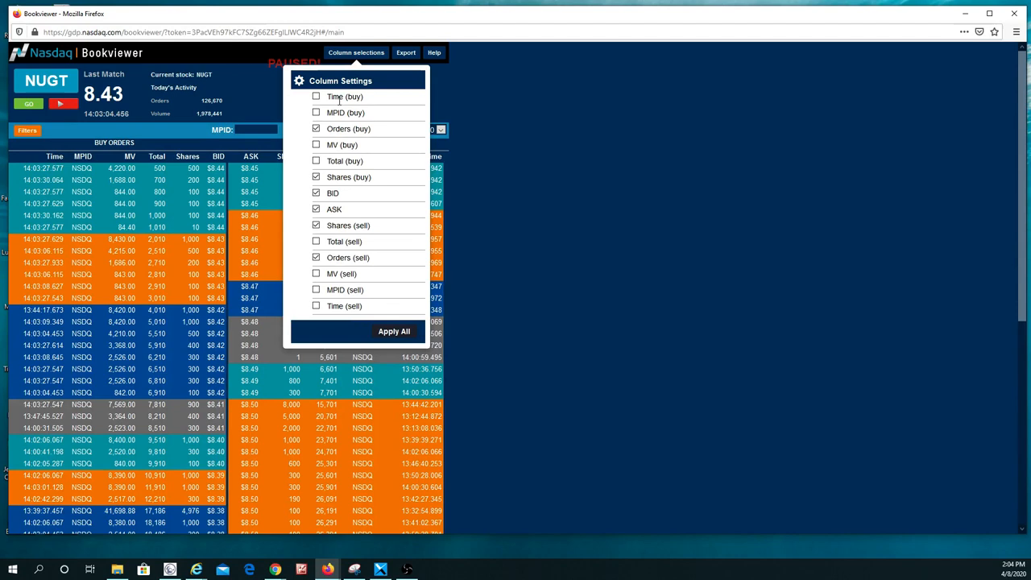
pyautogui.click(393, 331)
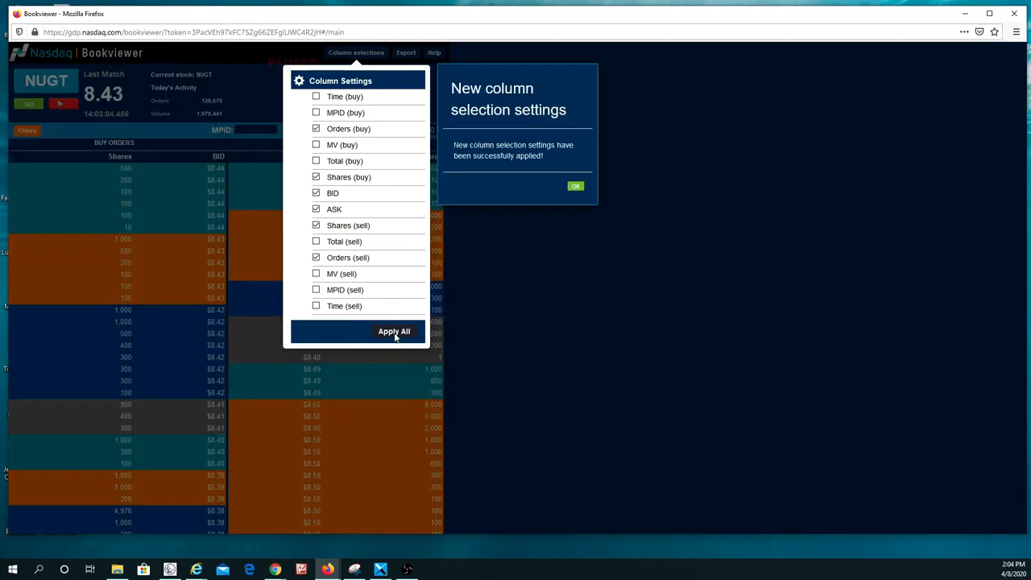
# Dismiss the 'New column selection settings' notice with OK.
pyautogui.click(575, 187)
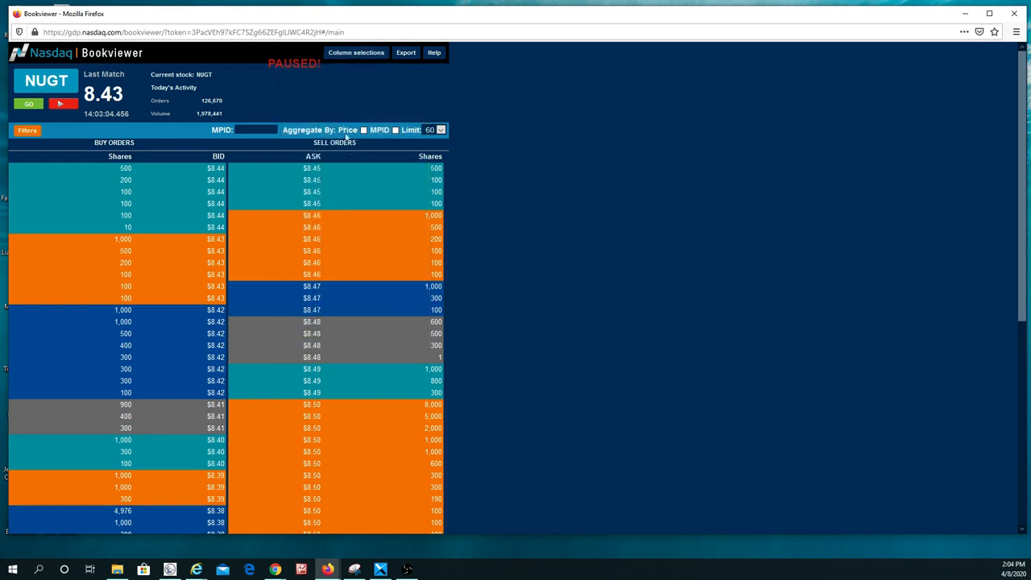
pyautogui.moveTo(135, 191)
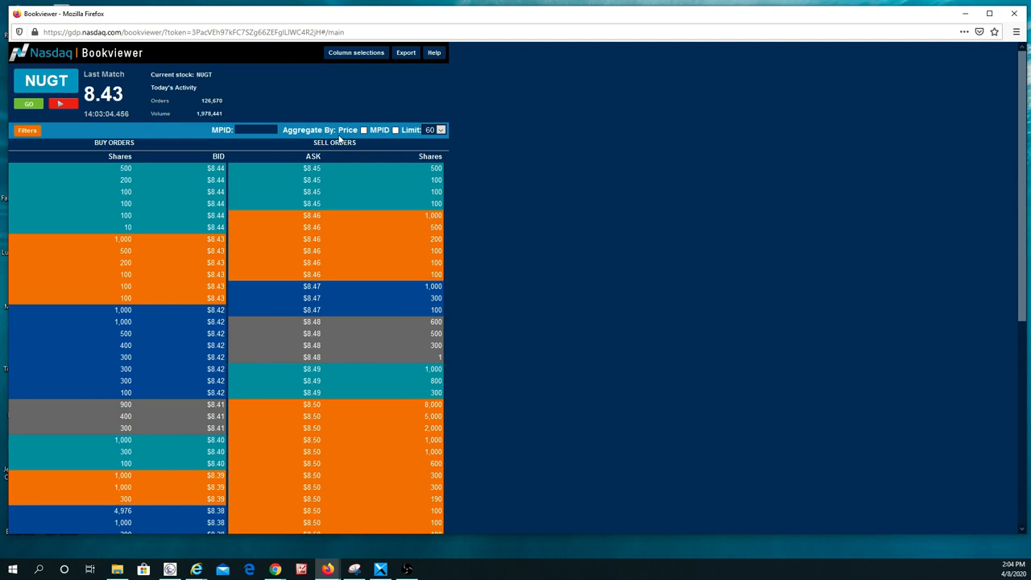
# Resume the NUGT book to current quotes, pause it again and tick Aggregate By: Price.
pyautogui.click(364, 129)
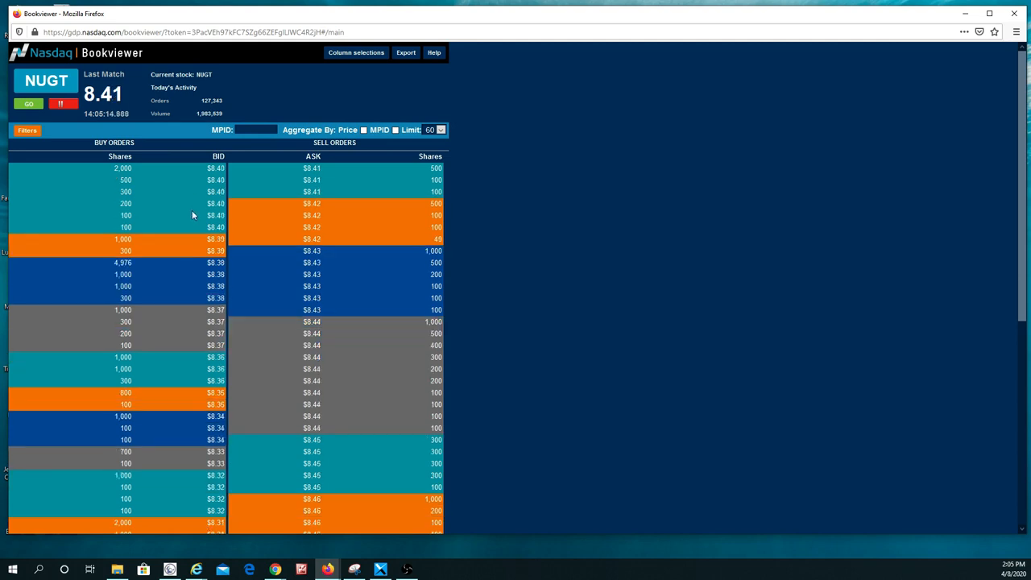
pyautogui.click(64, 104)
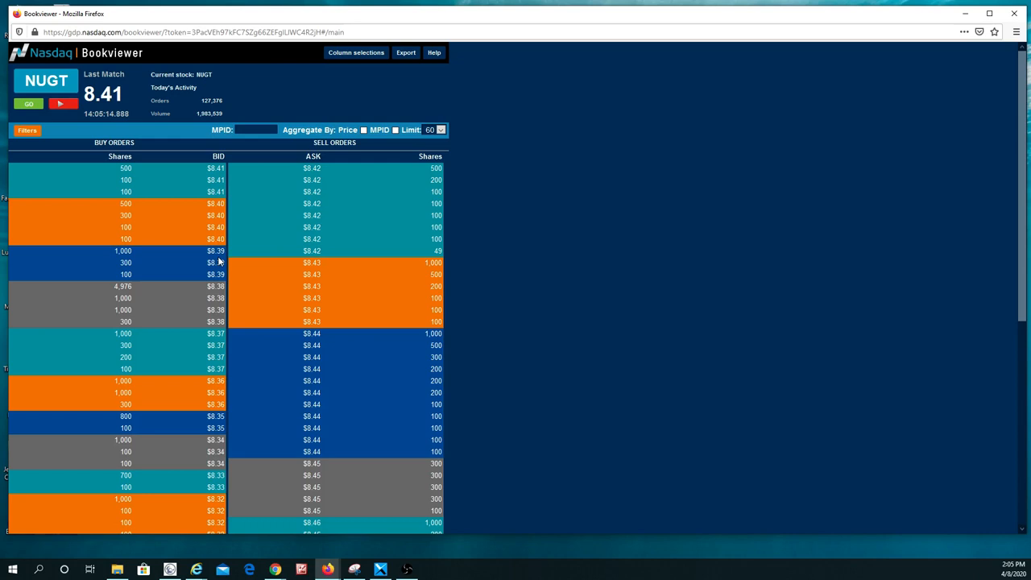
pyautogui.click(62, 103)
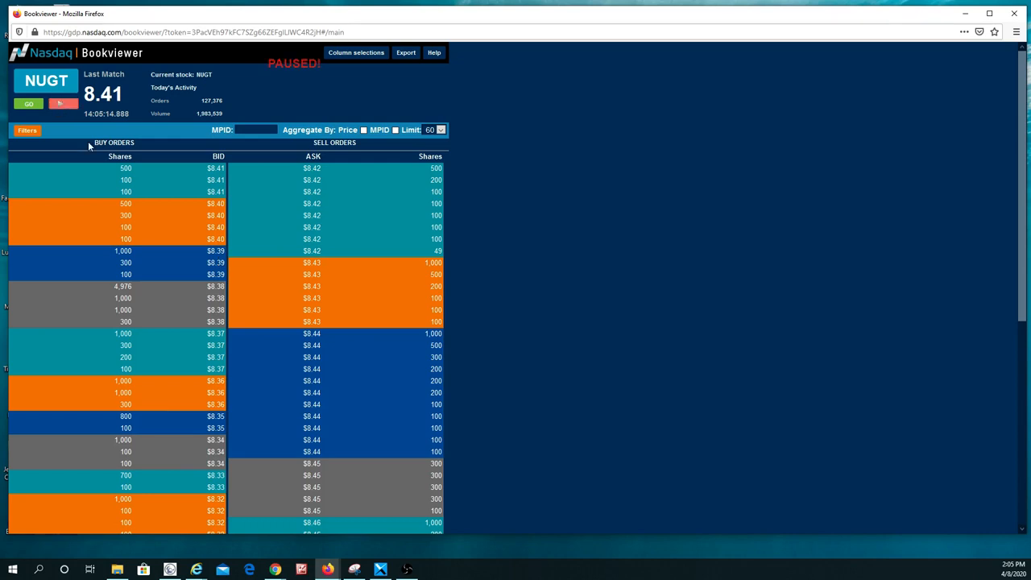
pyautogui.click(63, 103)
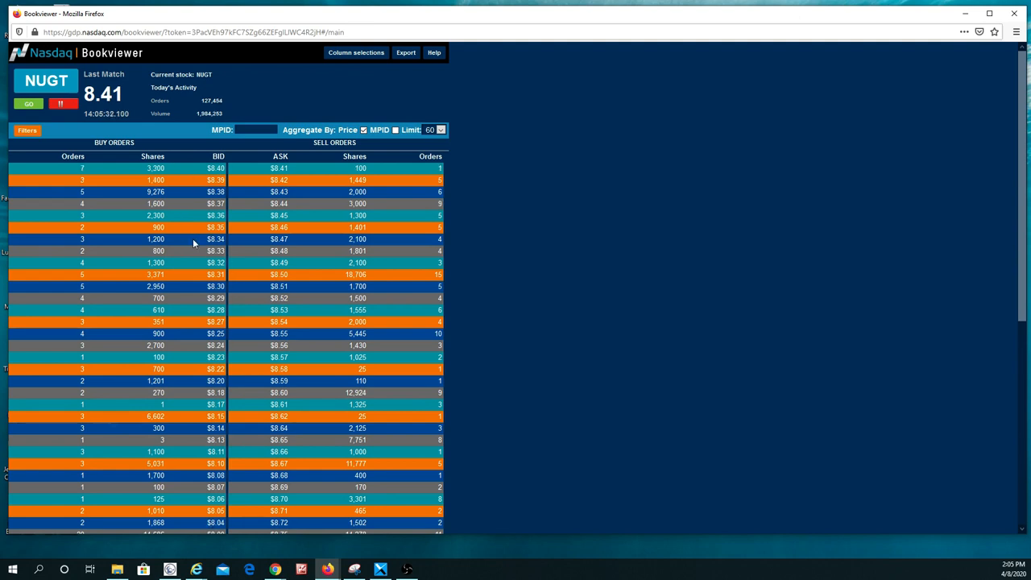
pyautogui.moveTo(191, 374)
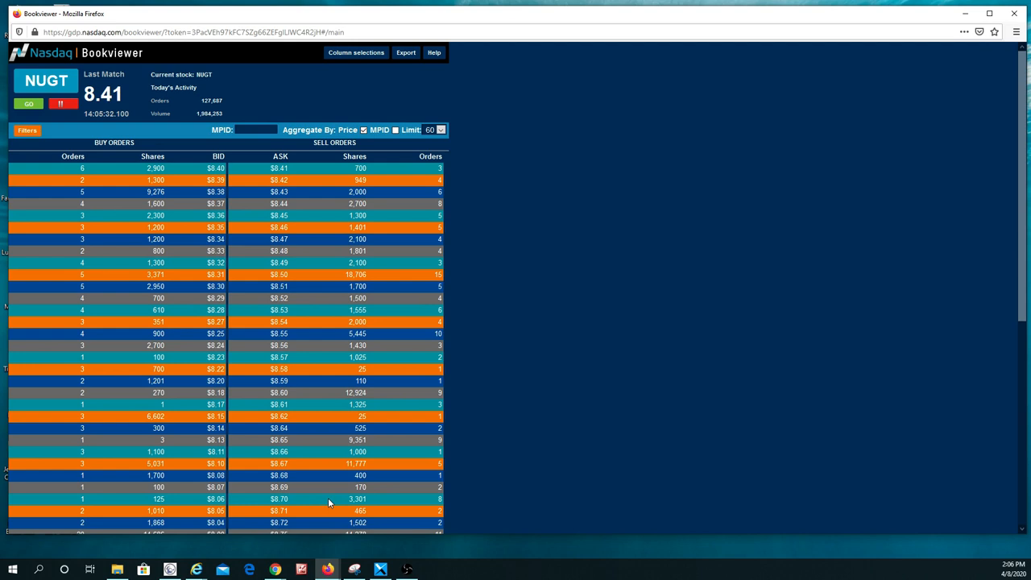
pyautogui.moveTo(177, 325)
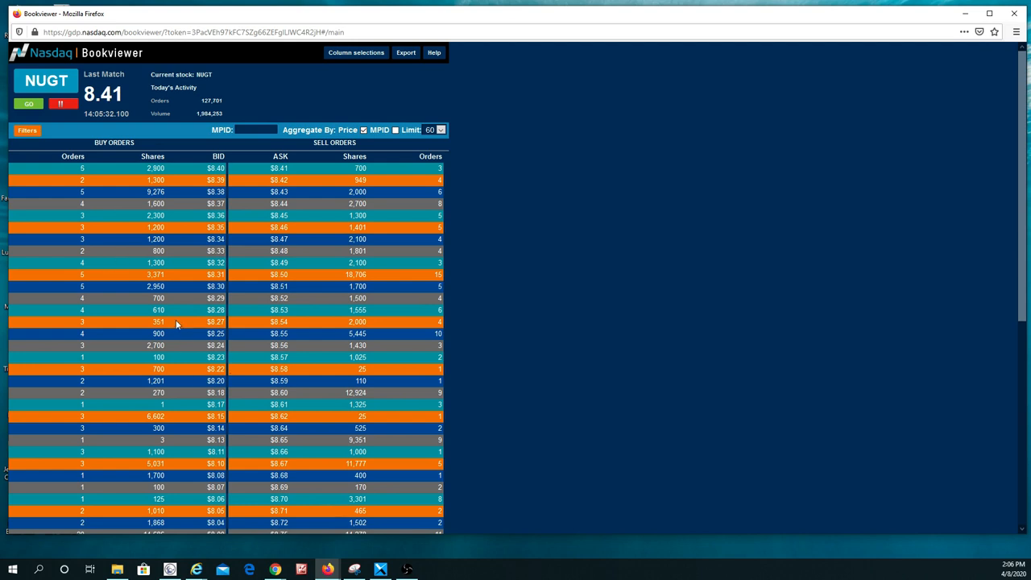
pyautogui.moveTo(167, 425)
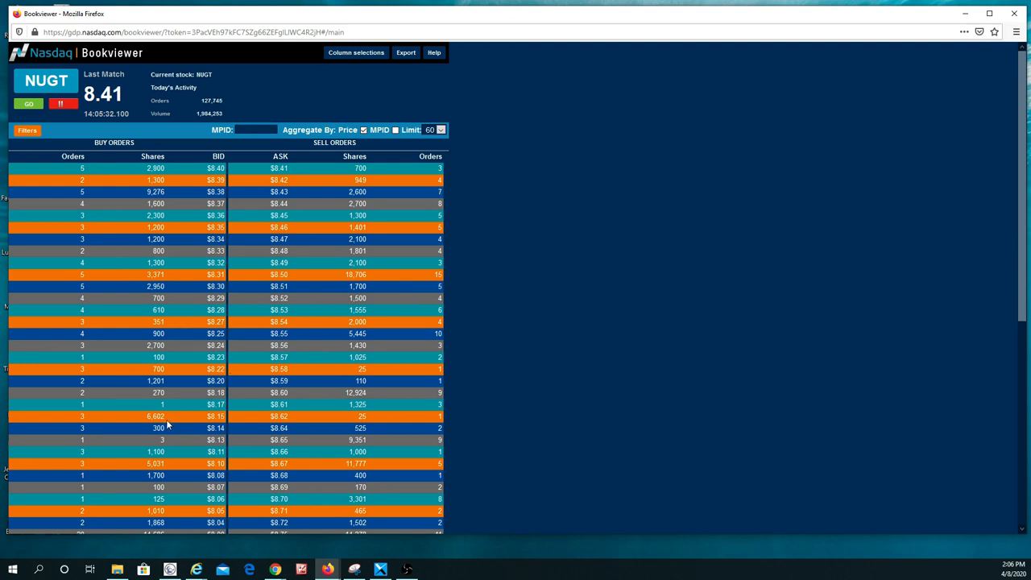